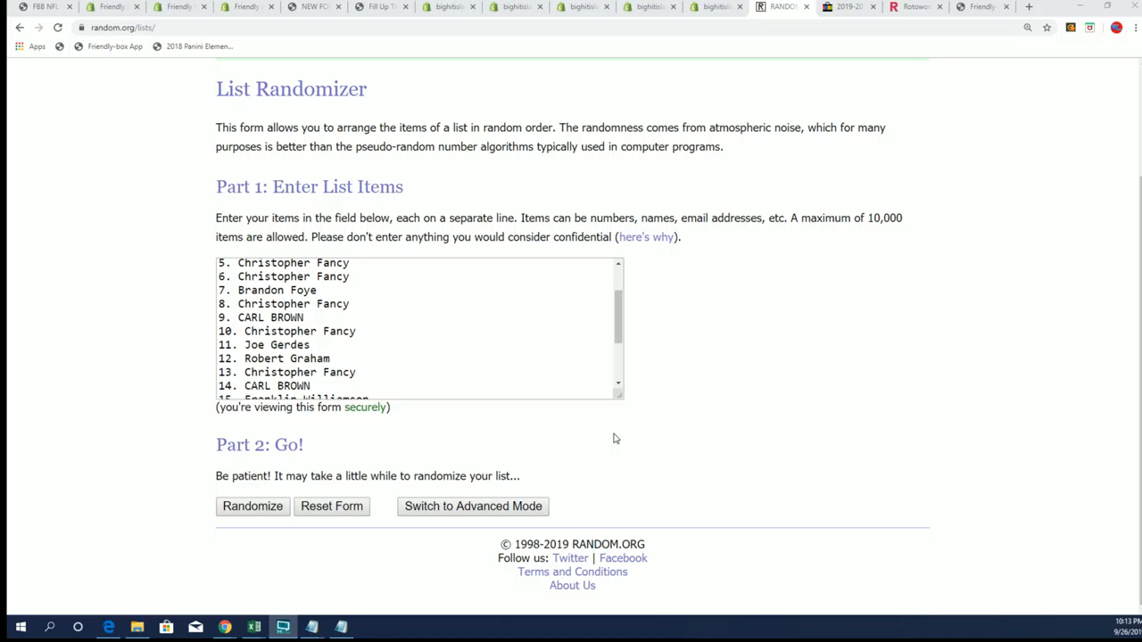
- Check all 20 names in the text box, then randomize the list once
{"action": "scroll", "scroll_direction": "down", "scroll_amount": 3}
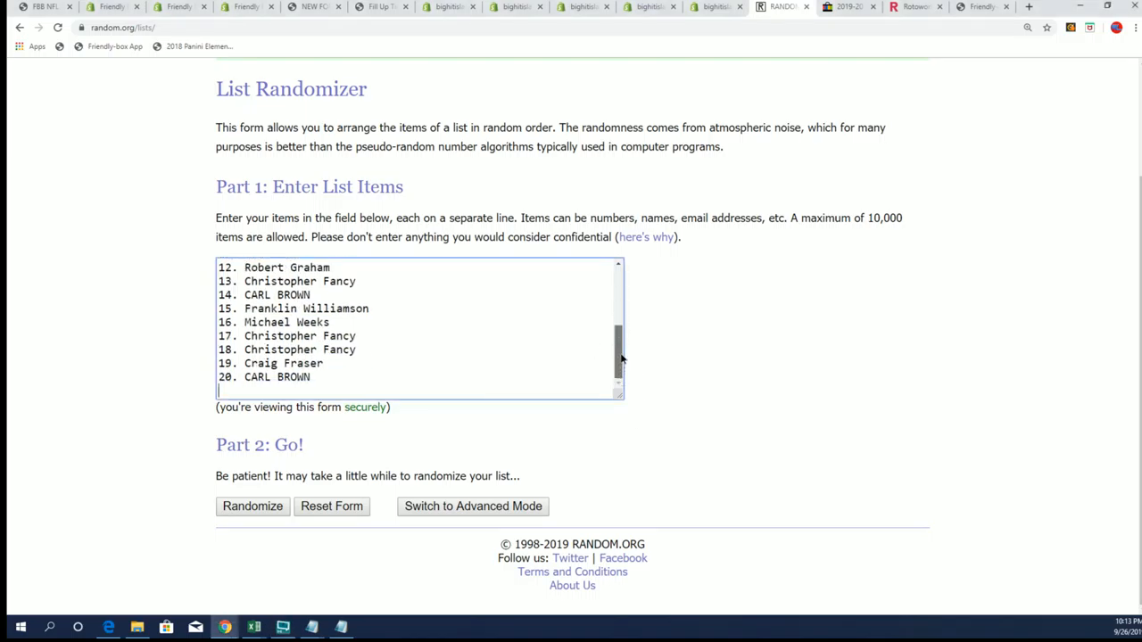
{"action": "scroll", "scroll_direction": "up", "scroll_amount": 3}
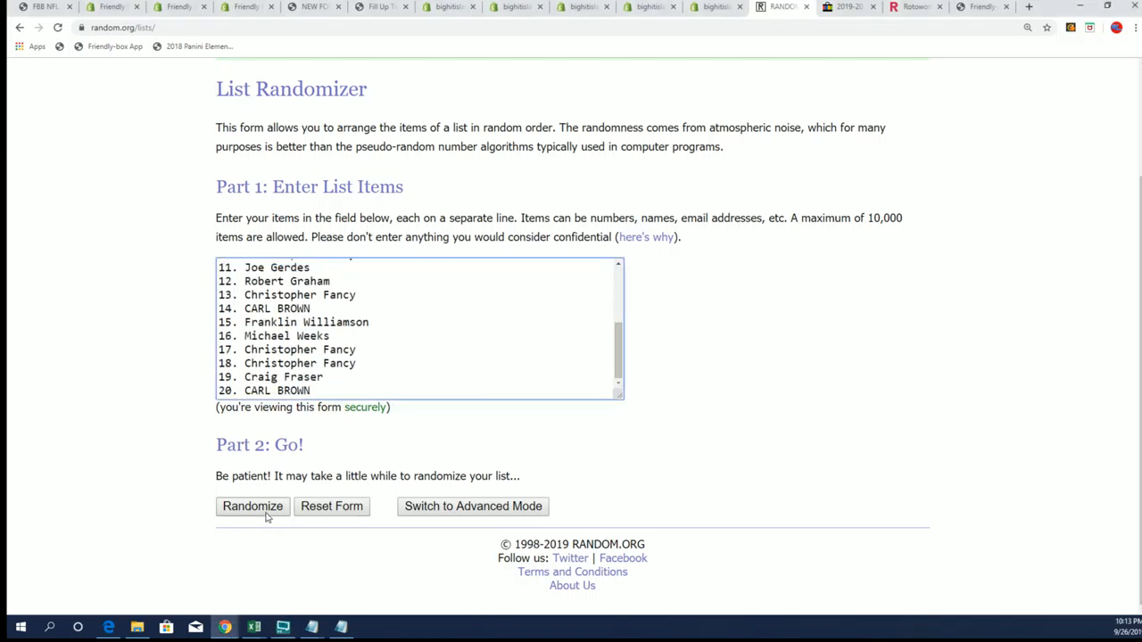
{"action": "left_click", "coordinate": [252, 506]}
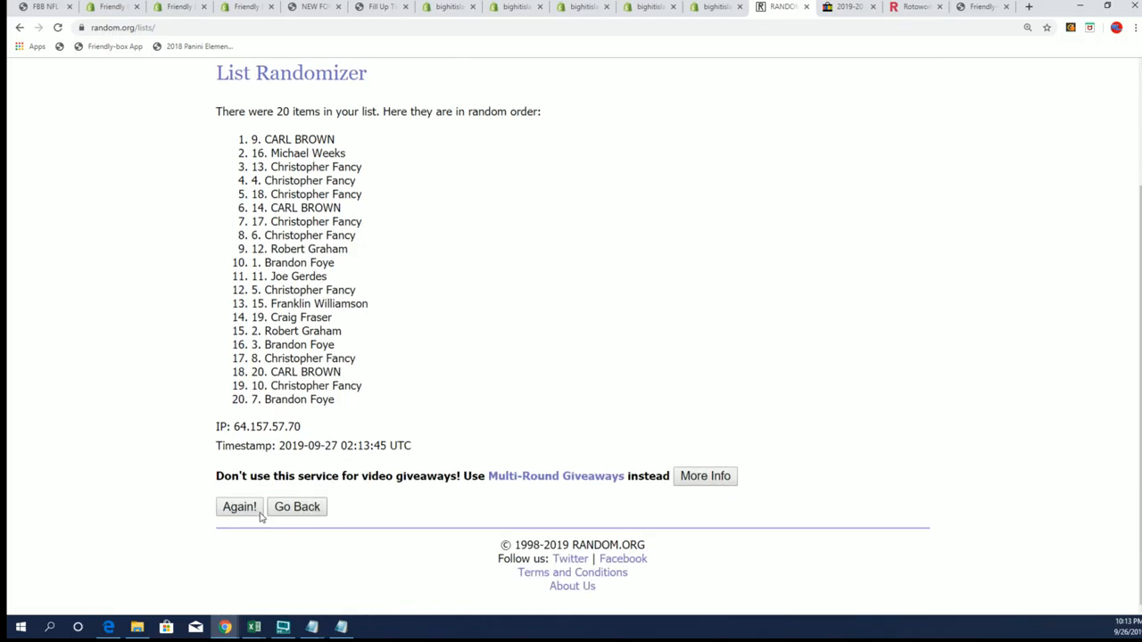
{"action": "left_click", "coordinate": [238, 507]}
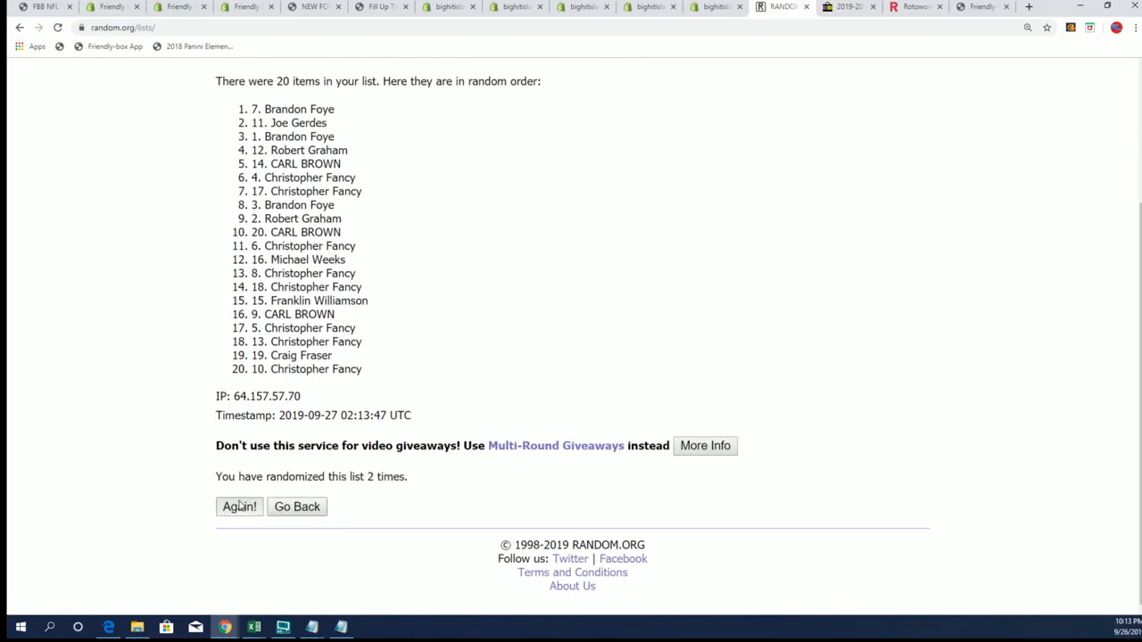
{"action": "left_click", "coordinate": [239, 505]}
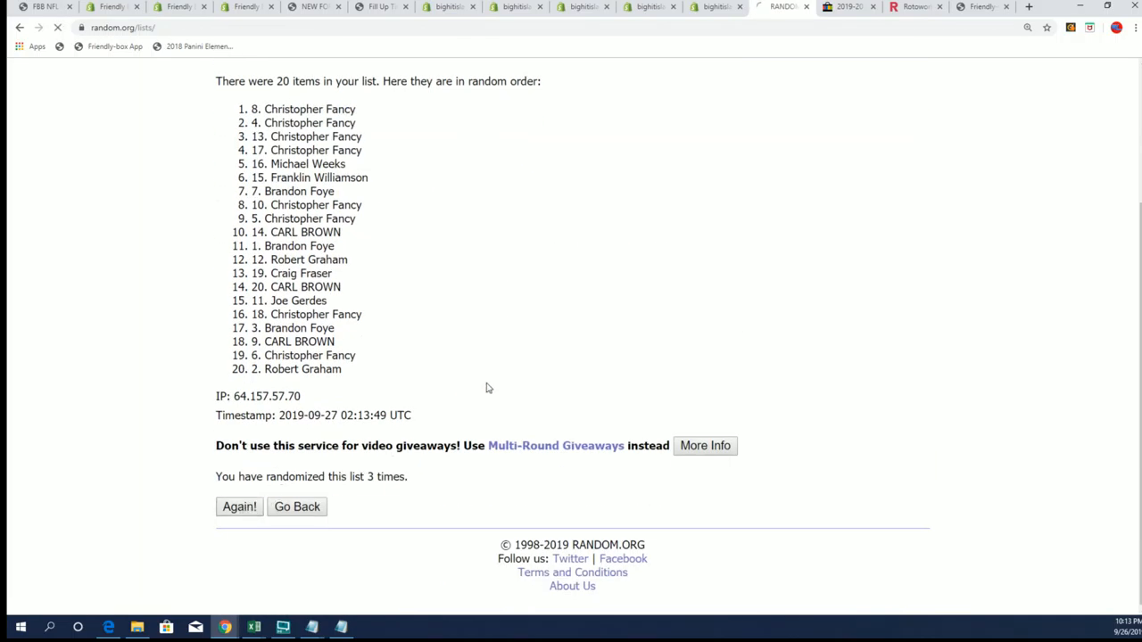
{"action": "left_click", "coordinate": [239, 506]}
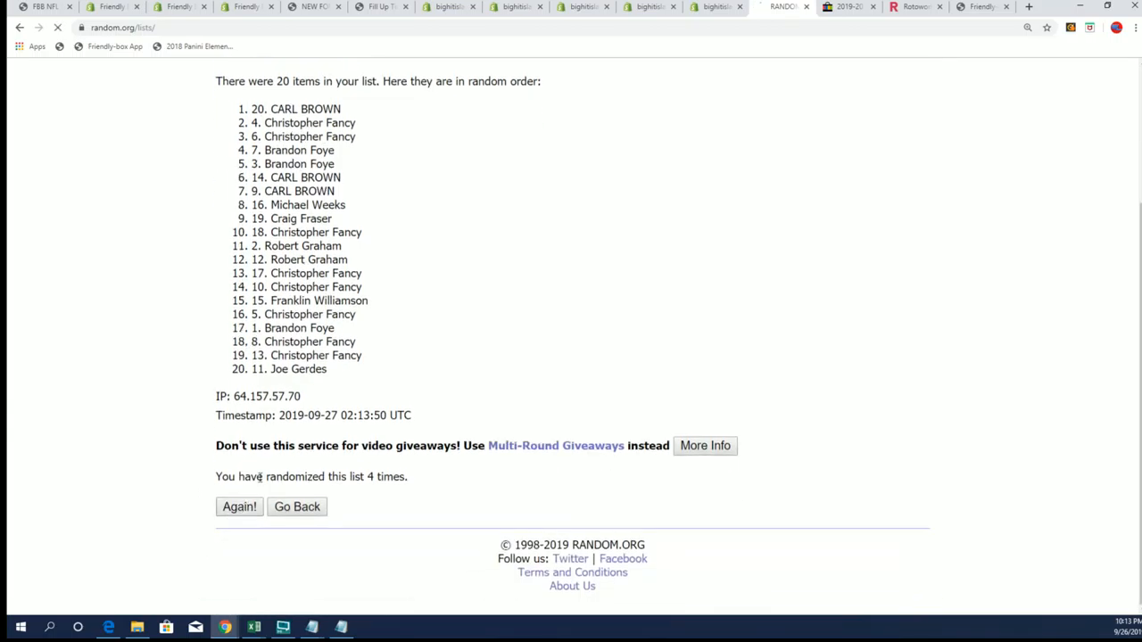
{"action": "left_click", "coordinate": [239, 507]}
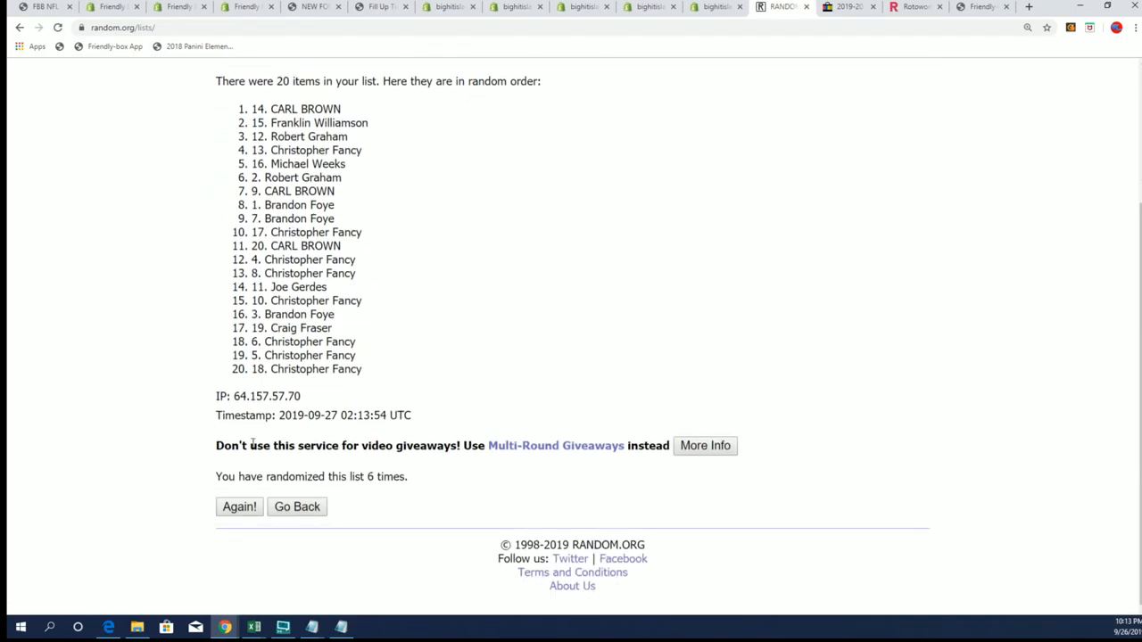
{"action": "left_click", "coordinate": [239, 506]}
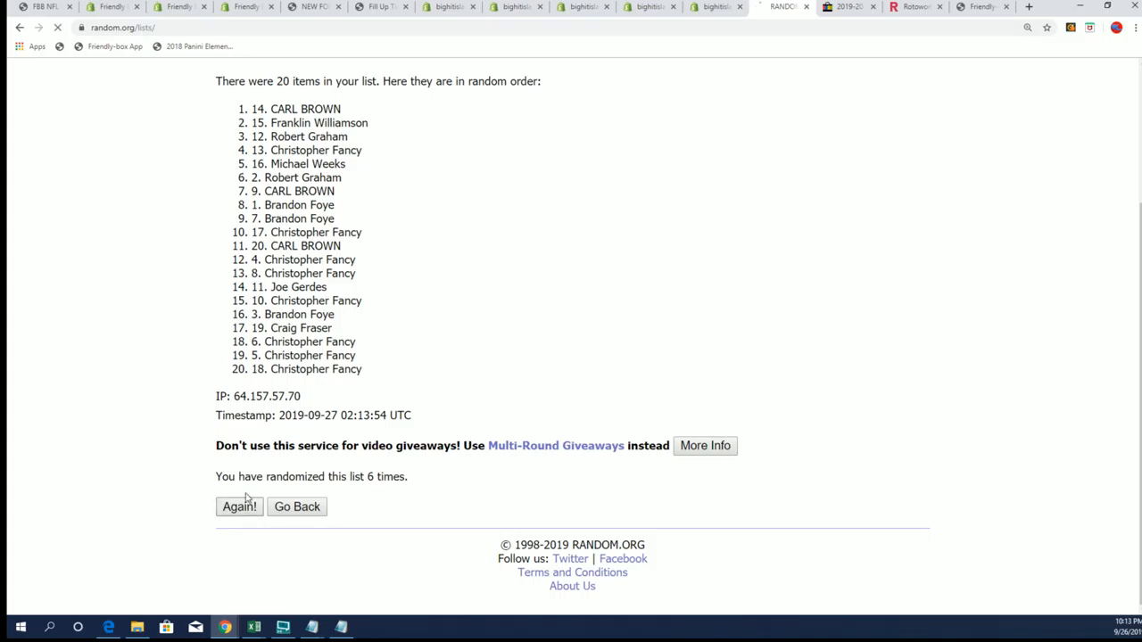
{"action": "left_click", "coordinate": [238, 505]}
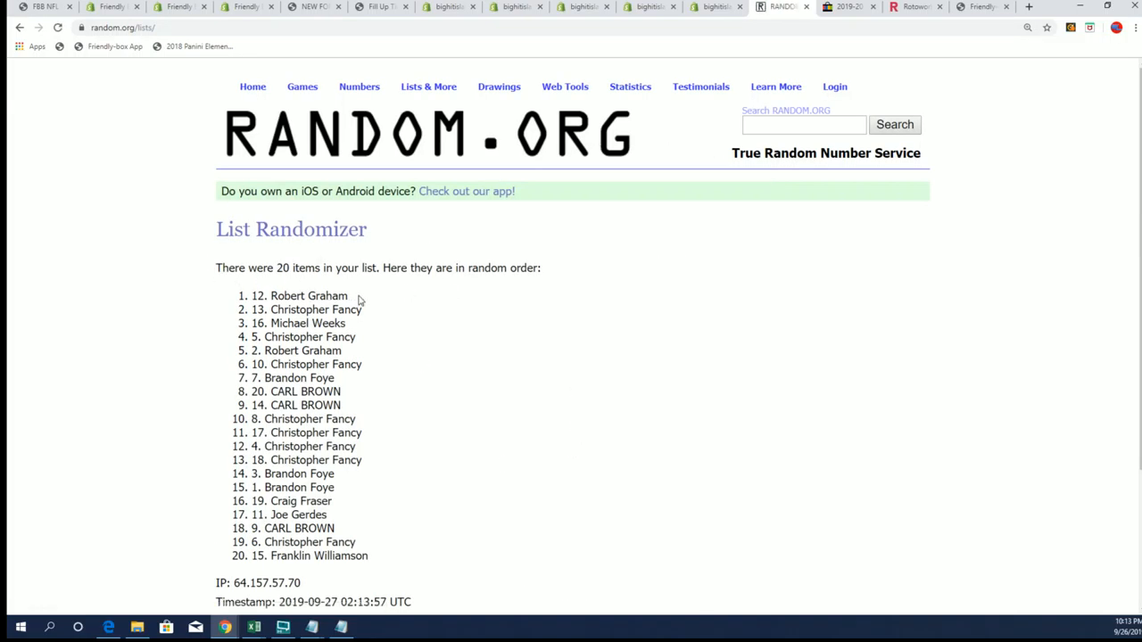
{"action": "double_click", "coordinate": [299, 296]}
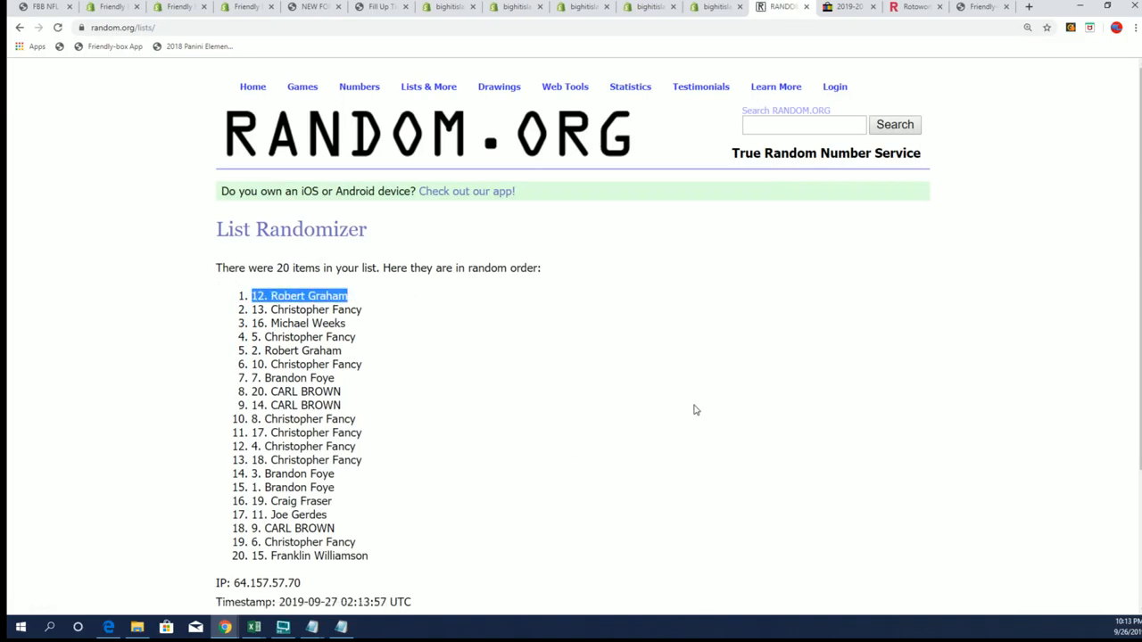
{"action": "scroll", "scroll_direction": "down", "scroll_amount": 3}
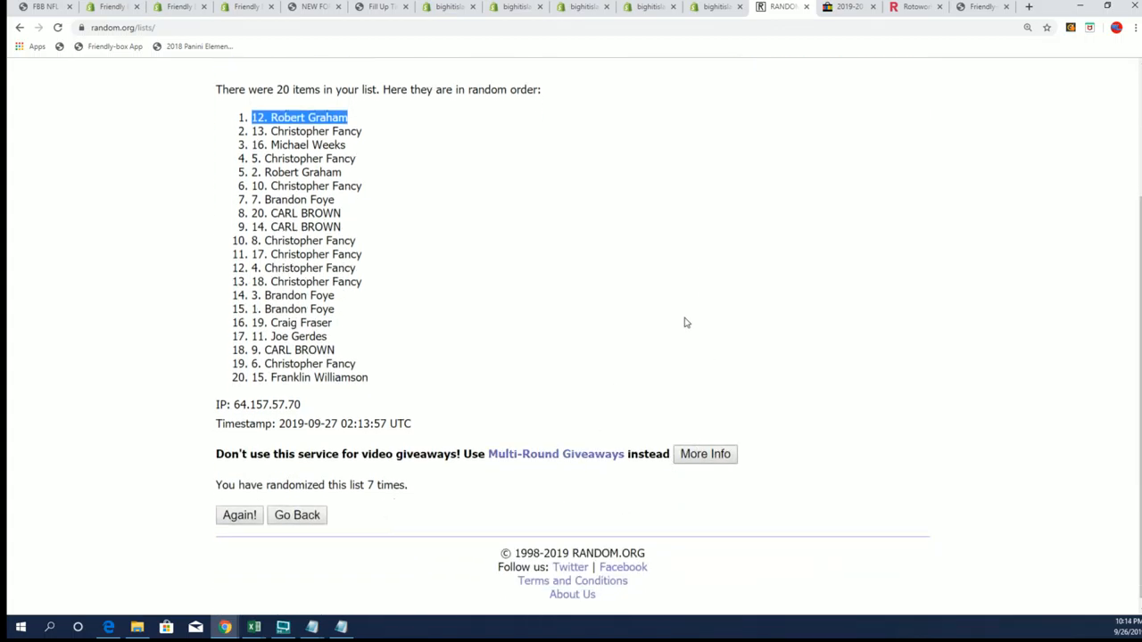
{"action": "scroll", "scroll_direction": "up", "scroll_amount": 3}
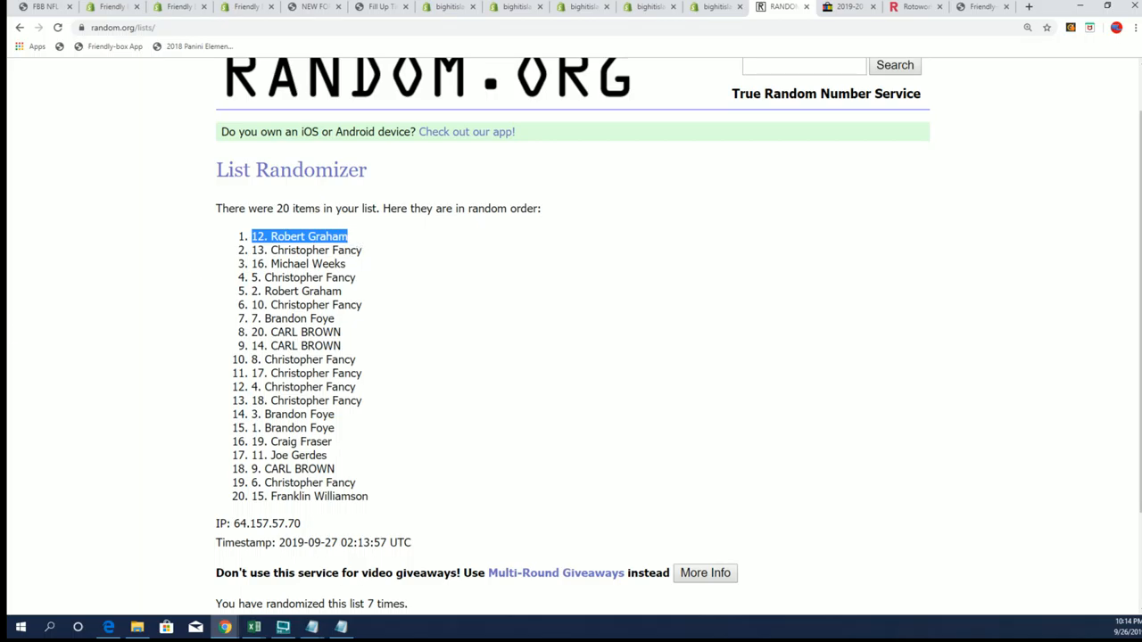
{"action": "left_click", "coordinate": [253, 627]}
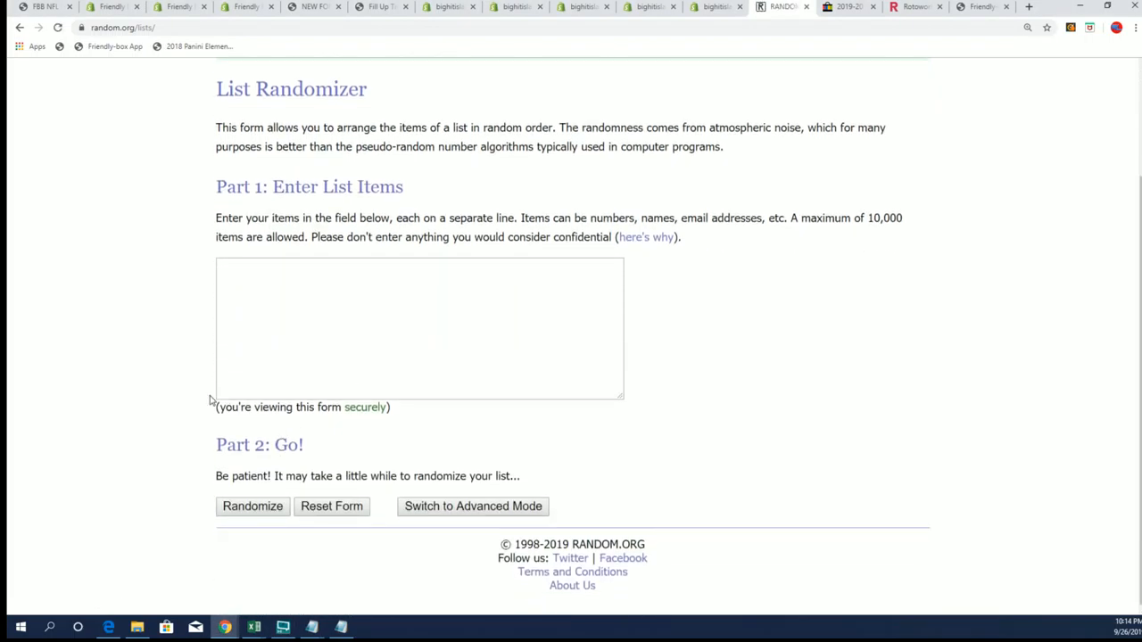
- Re-enter the 20-name list and randomize it twice
{"action": "left_click", "coordinate": [419, 327]}
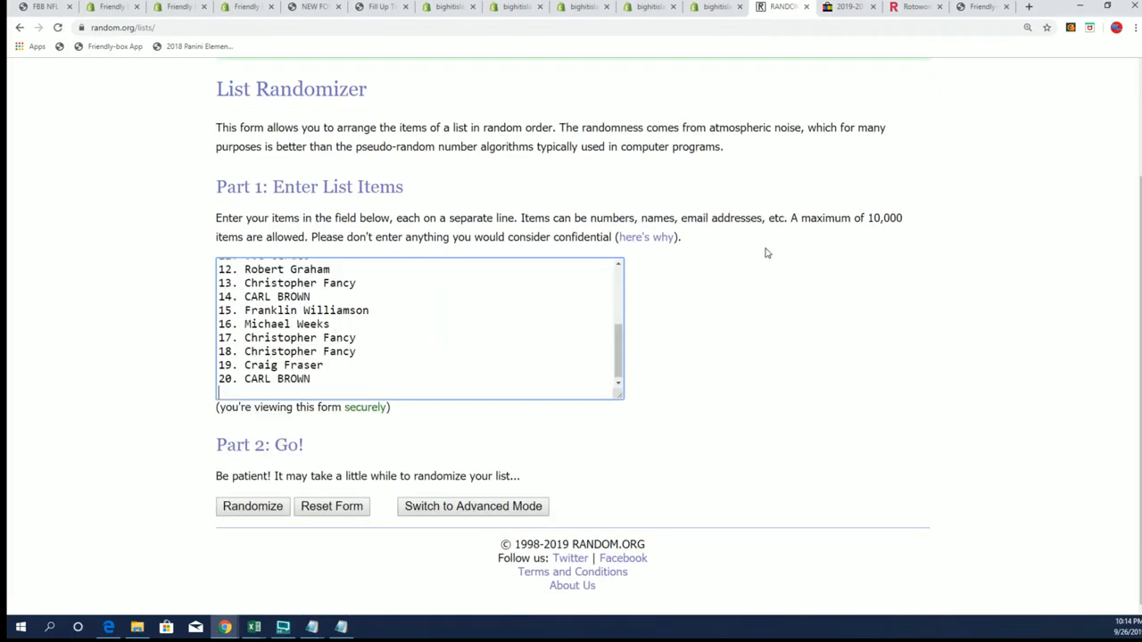
{"action": "left_click", "coordinate": [252, 506]}
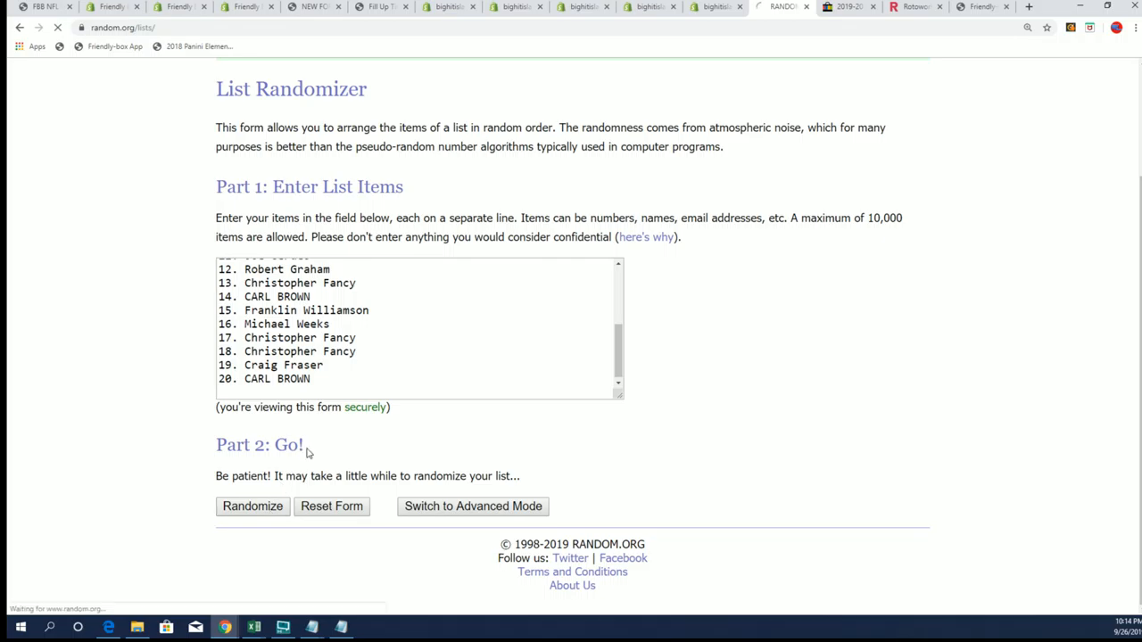
{"action": "left_click", "coordinate": [252, 506]}
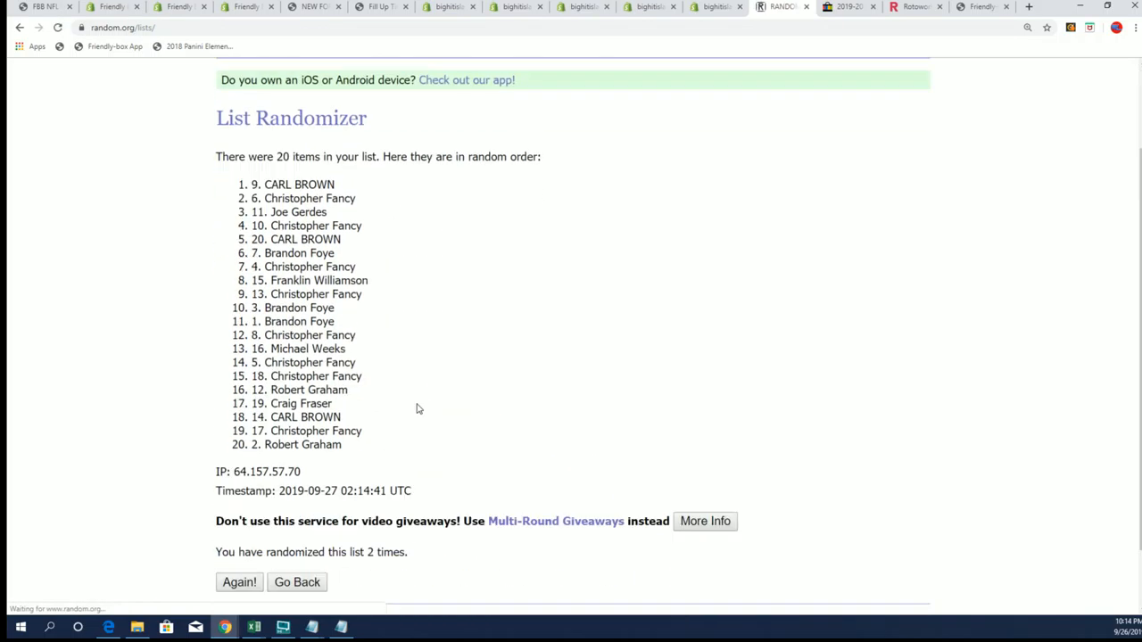
{"action": "left_click", "coordinate": [239, 582]}
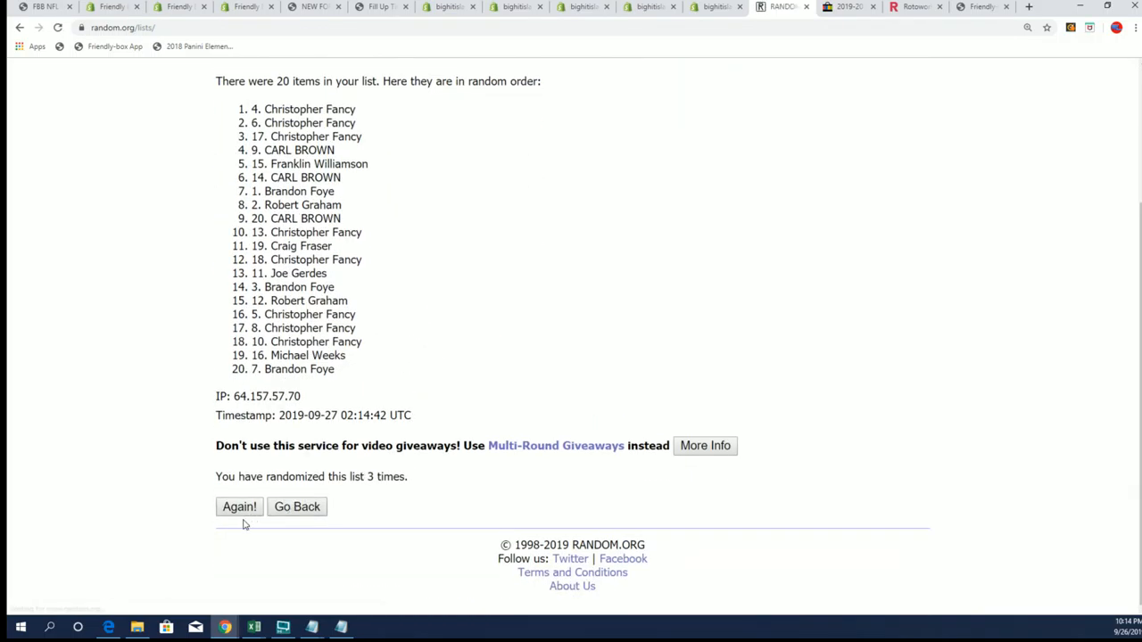
{"action": "left_click", "coordinate": [239, 506]}
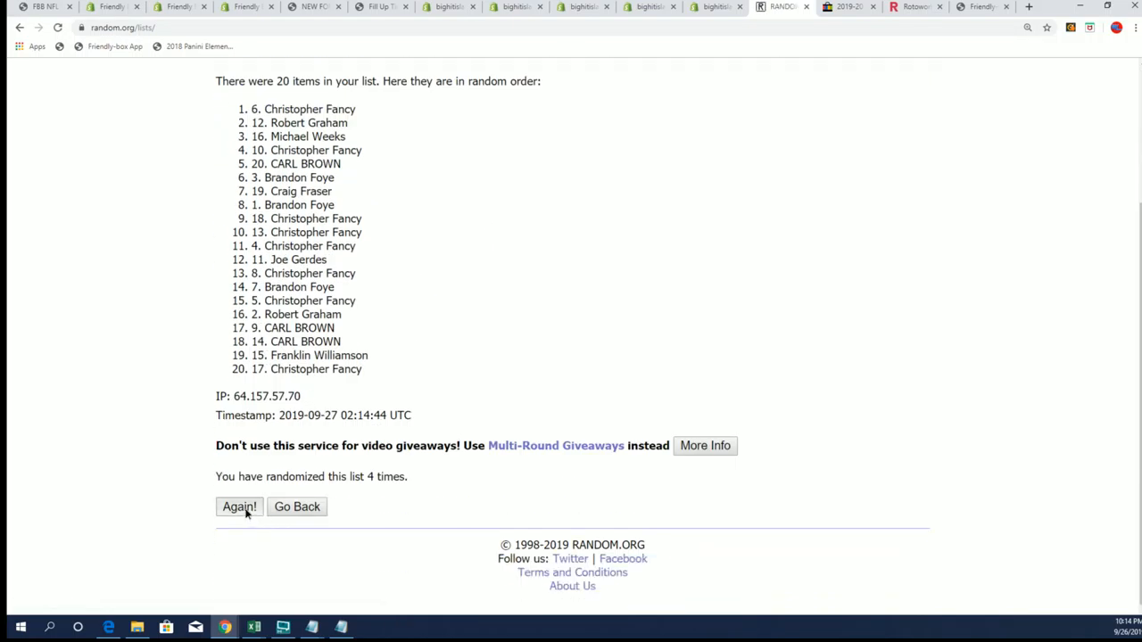
{"action": "left_click", "coordinate": [238, 507]}
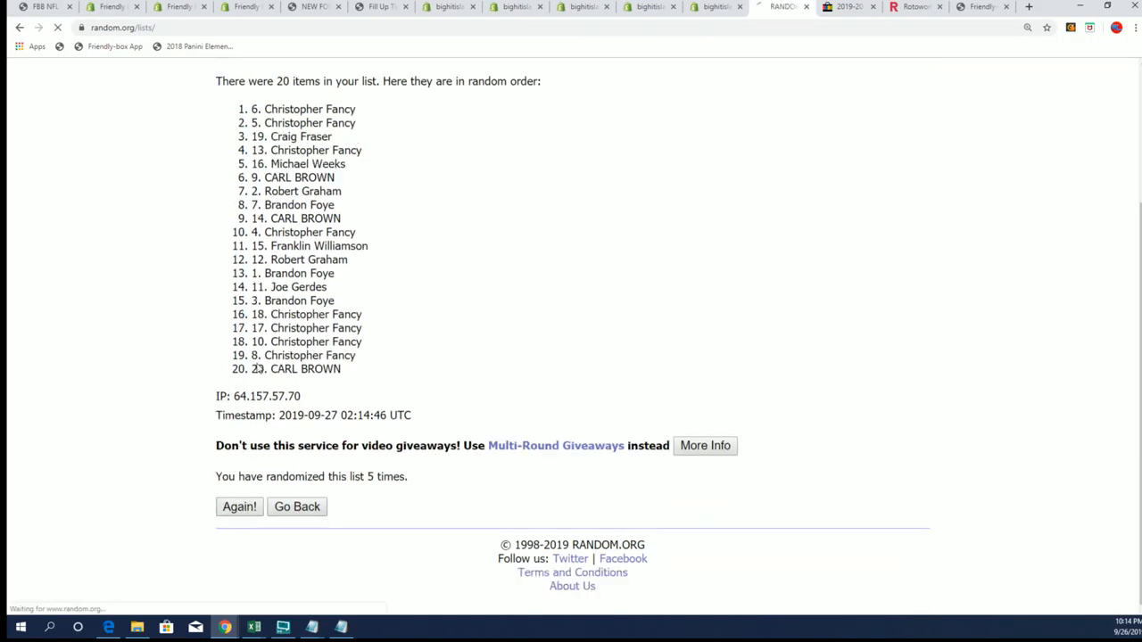
{"action": "left_click", "coordinate": [239, 507]}
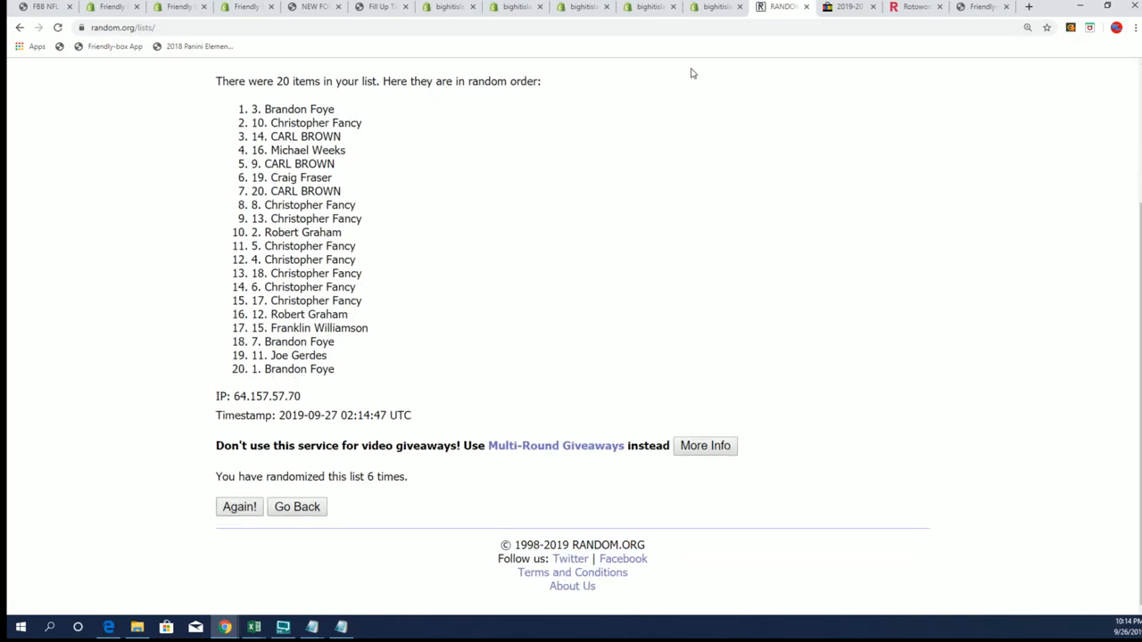
{"action": "left_click", "coordinate": [239, 507]}
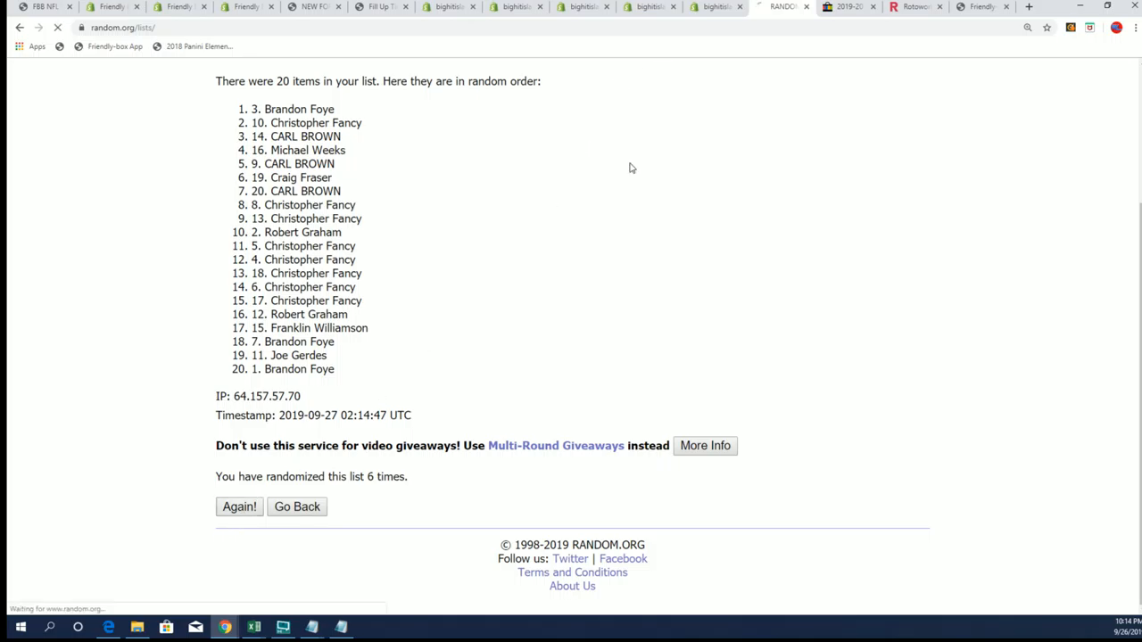
{"action": "left_click", "coordinate": [238, 507]}
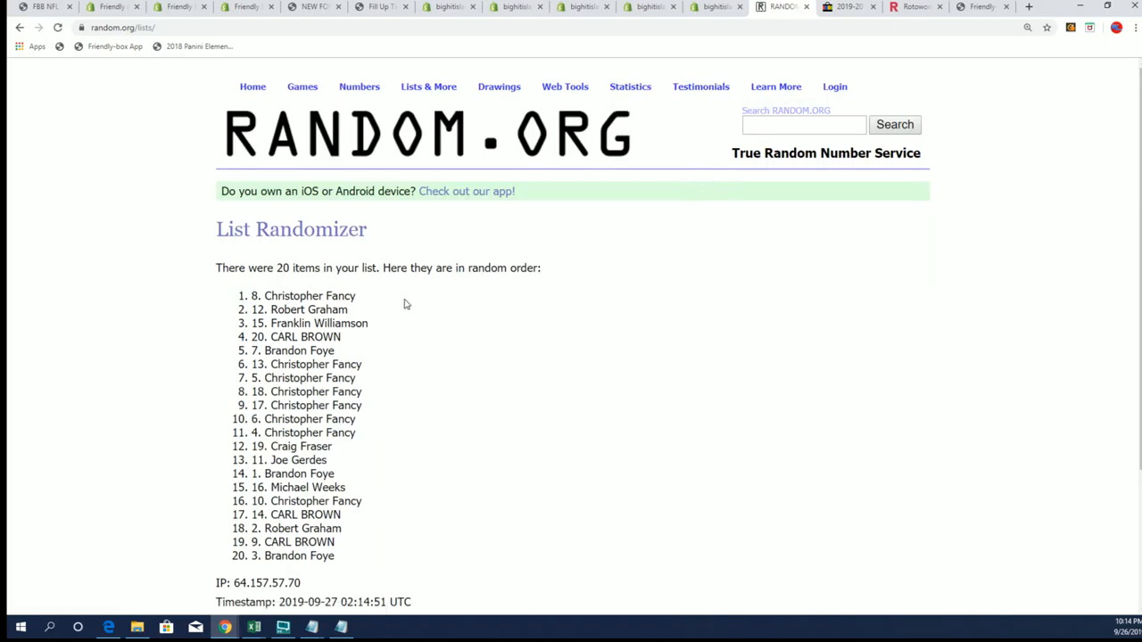
{"action": "mouse_move", "coordinate": [419, 267]}
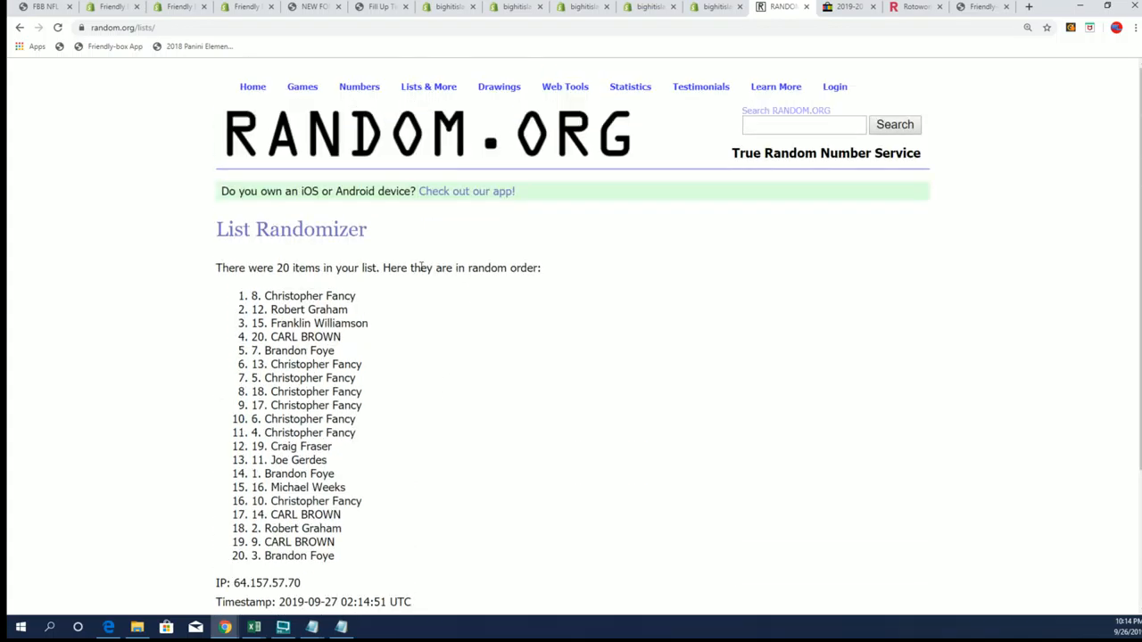
{"action": "scroll", "scroll_direction": "down", "scroll_amount": 3}
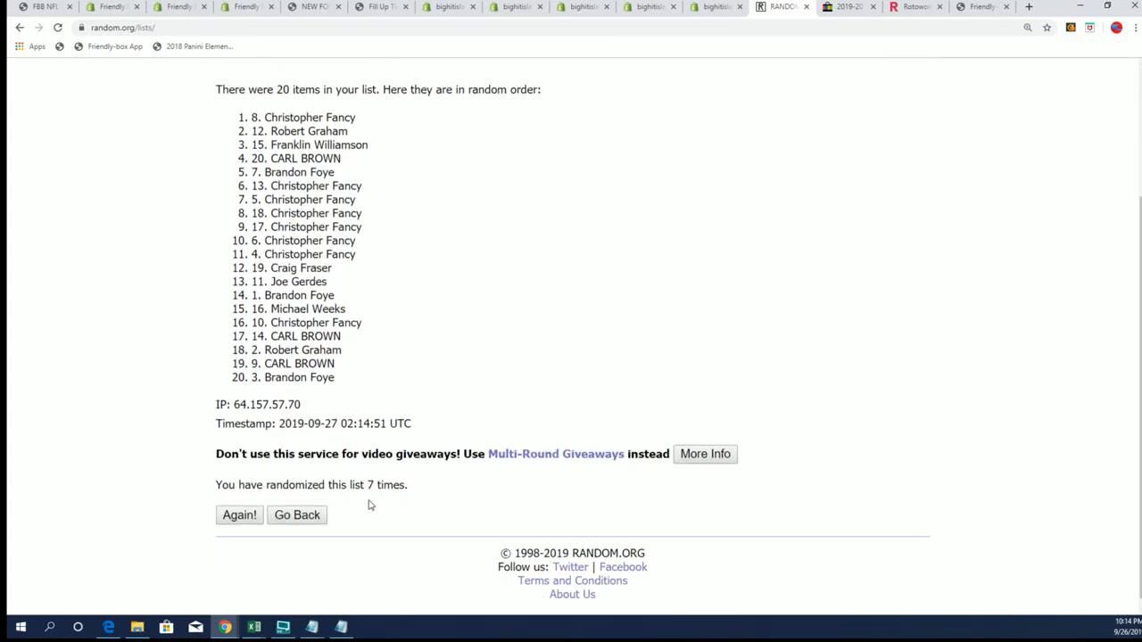
{"action": "scroll", "scroll_direction": "up", "scroll_amount": 3}
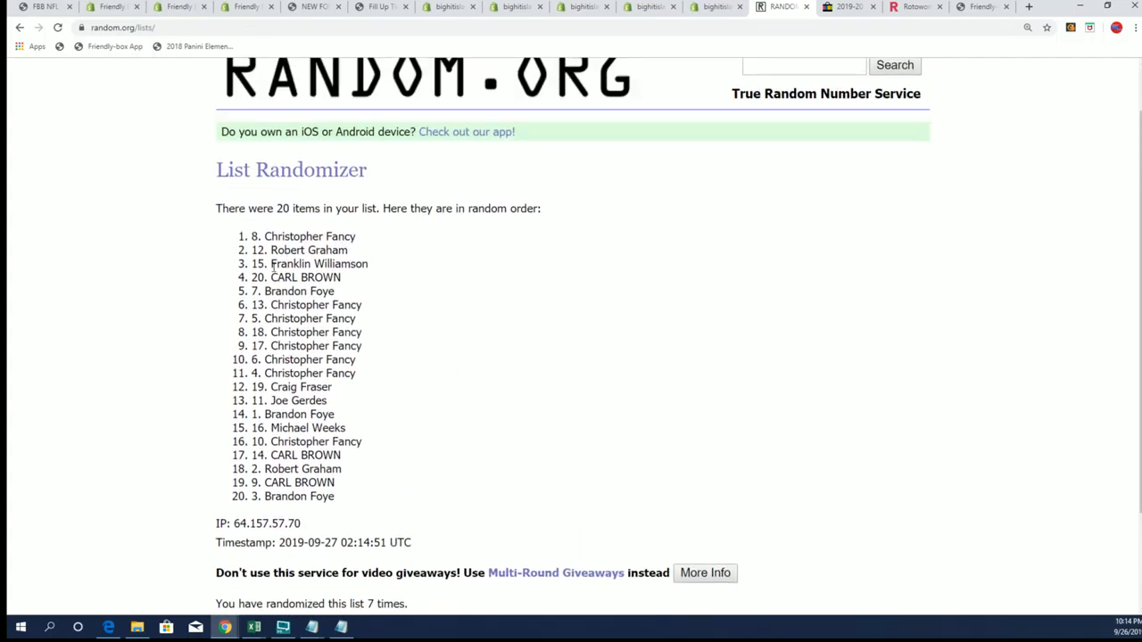